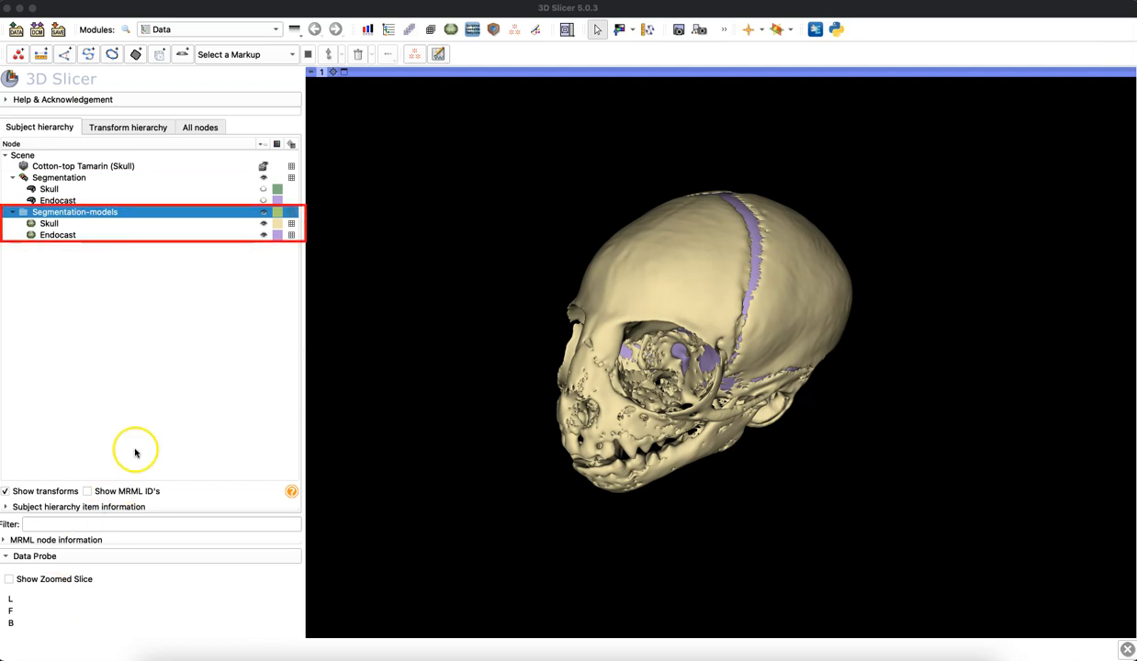
Step: Select the Skull and Endocast models and list every scene data item in the save window
click(50, 224)
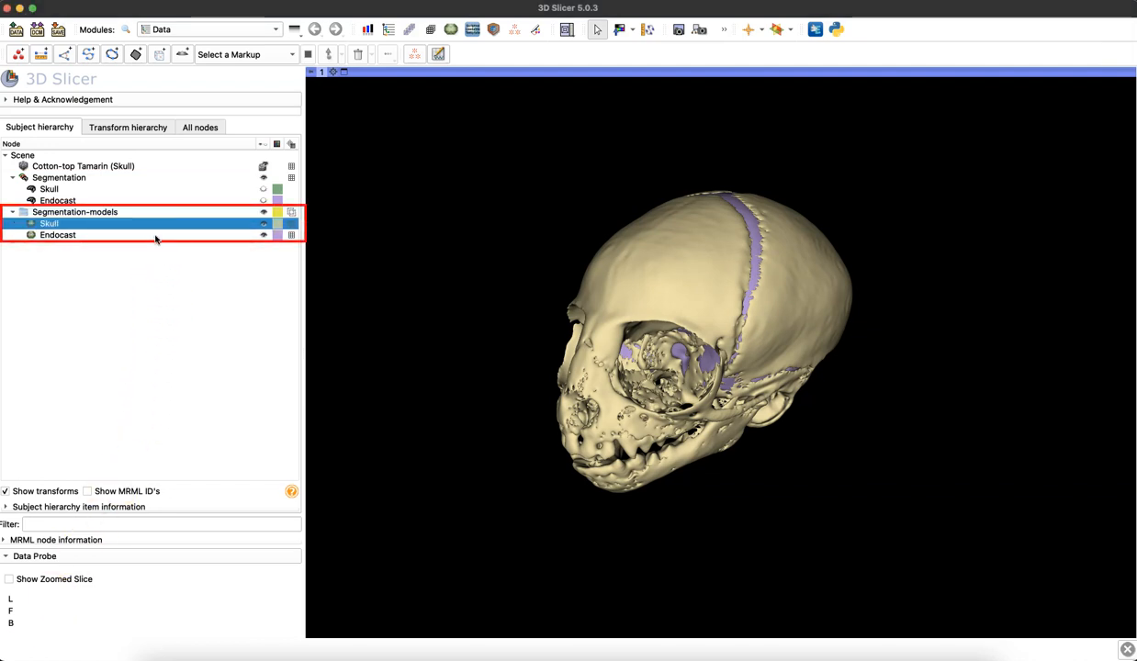
click(58, 235)
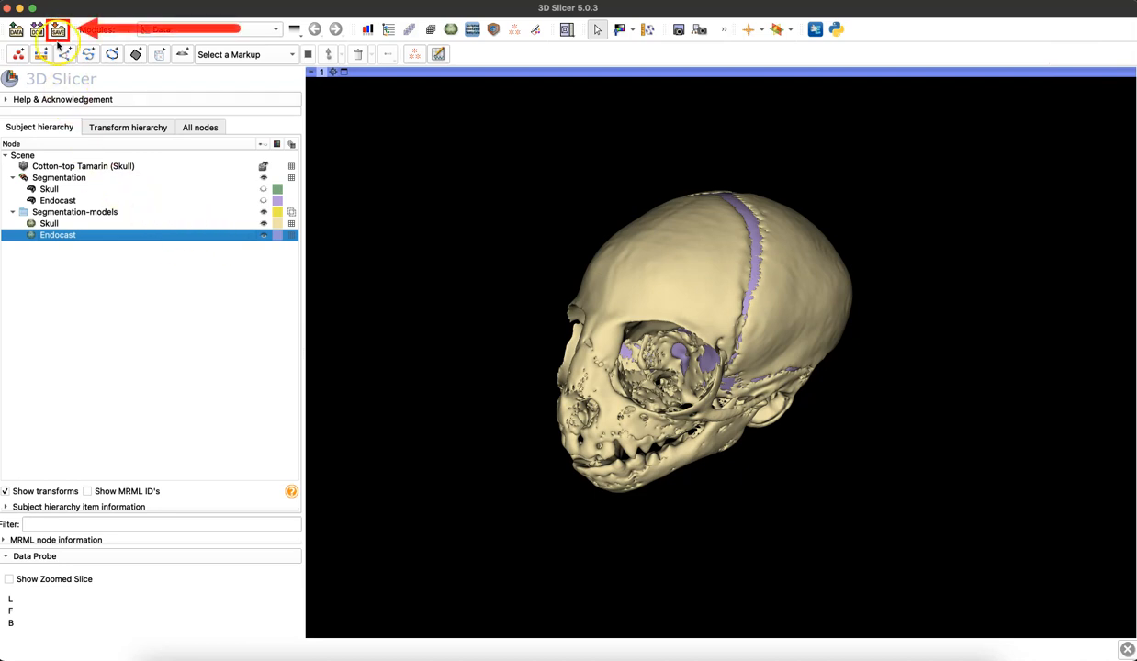
click(57, 29)
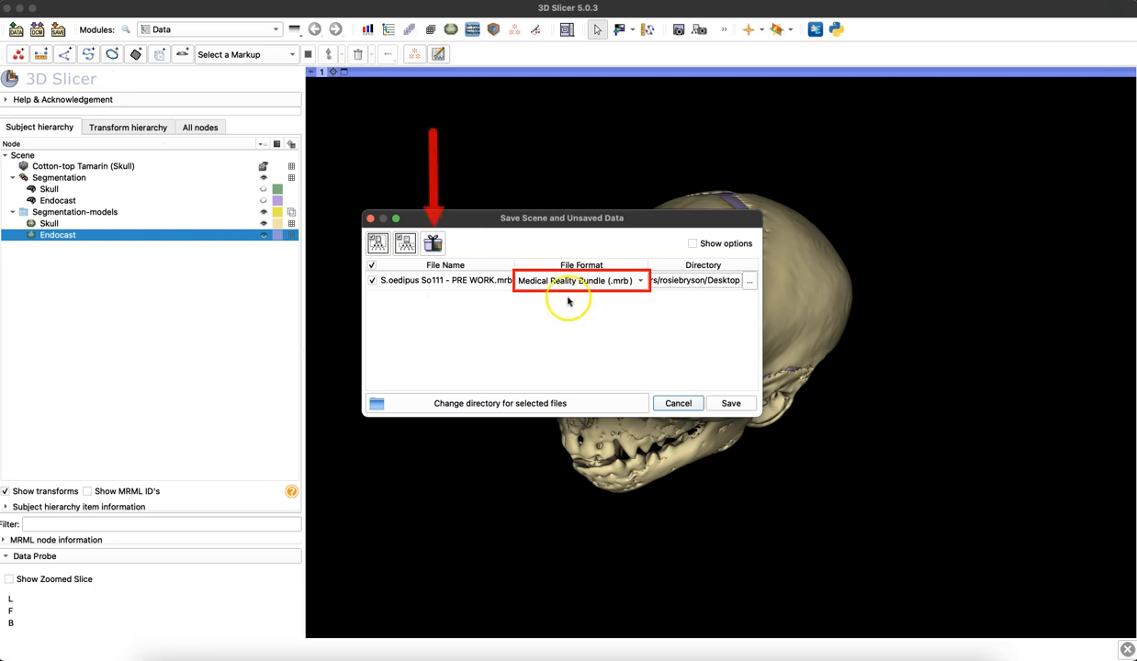
click(404, 242)
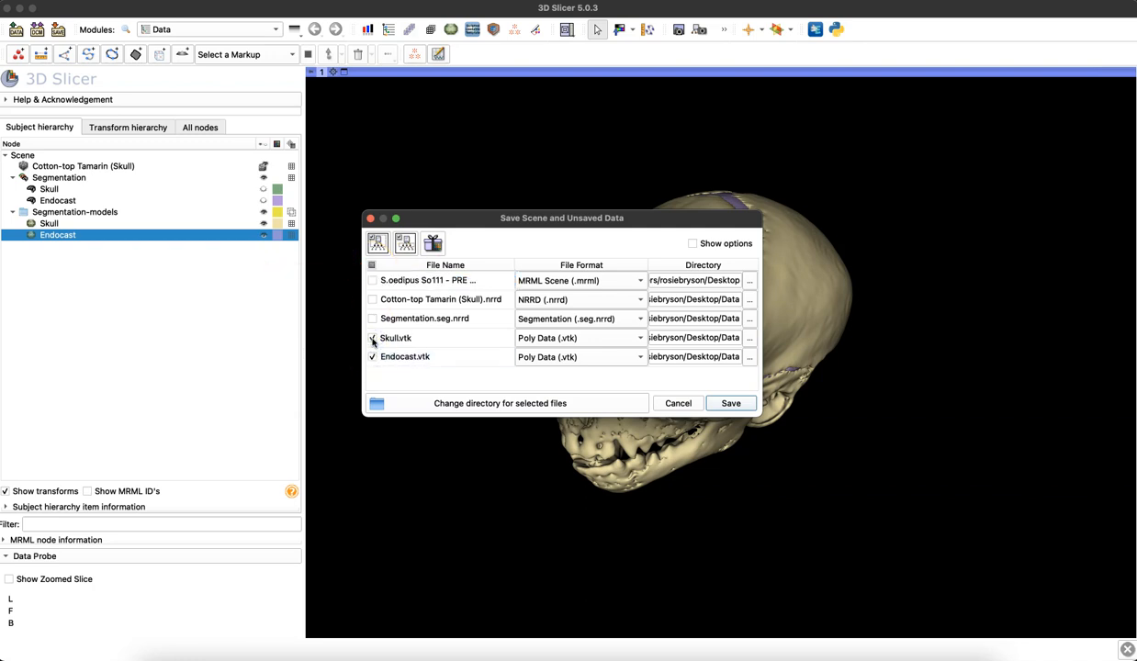
Step: Check Skull for saving and switch Skull and Endocast from VTK to STL (.stl) format
click(372, 338)
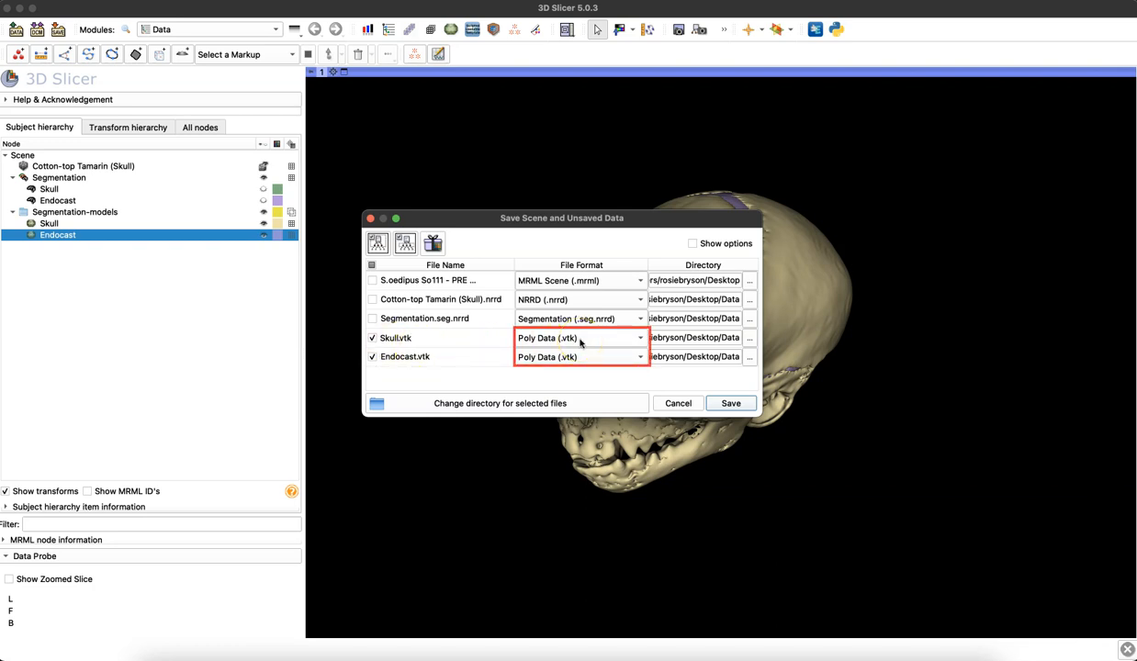
click(580, 338)
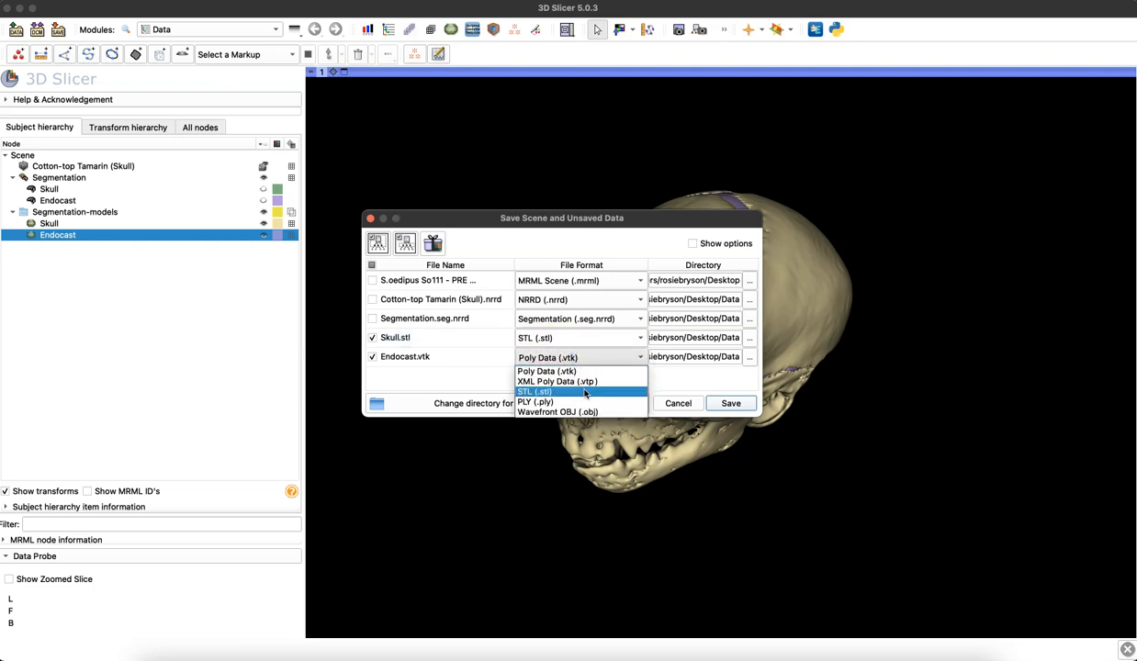
click(536, 391)
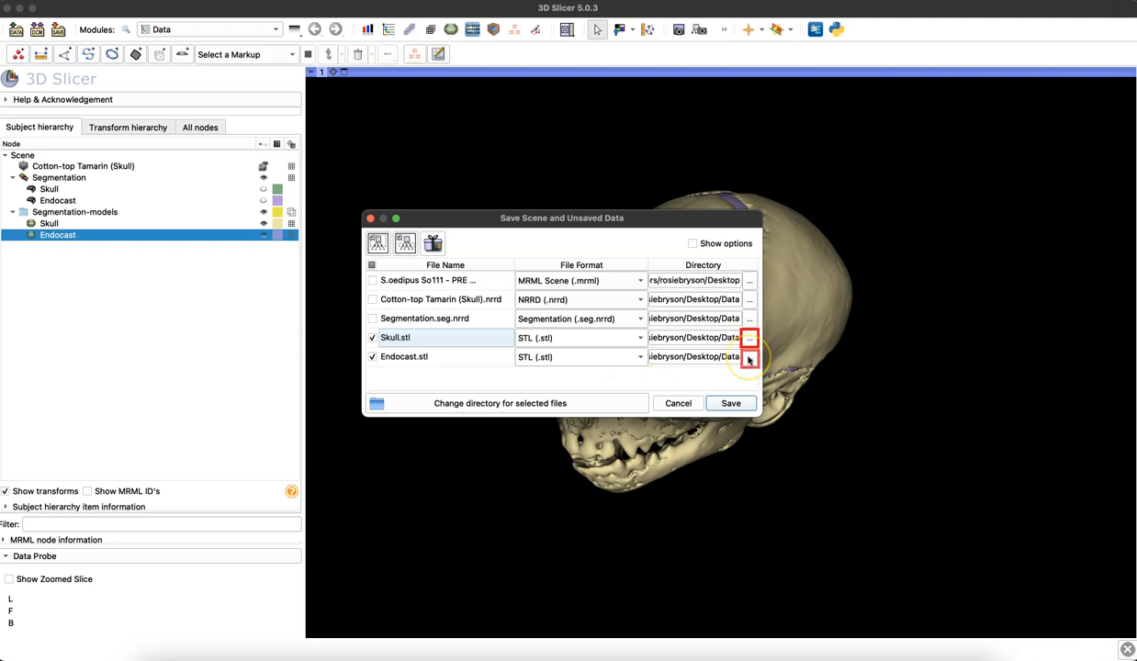
mouse_move(749, 357)
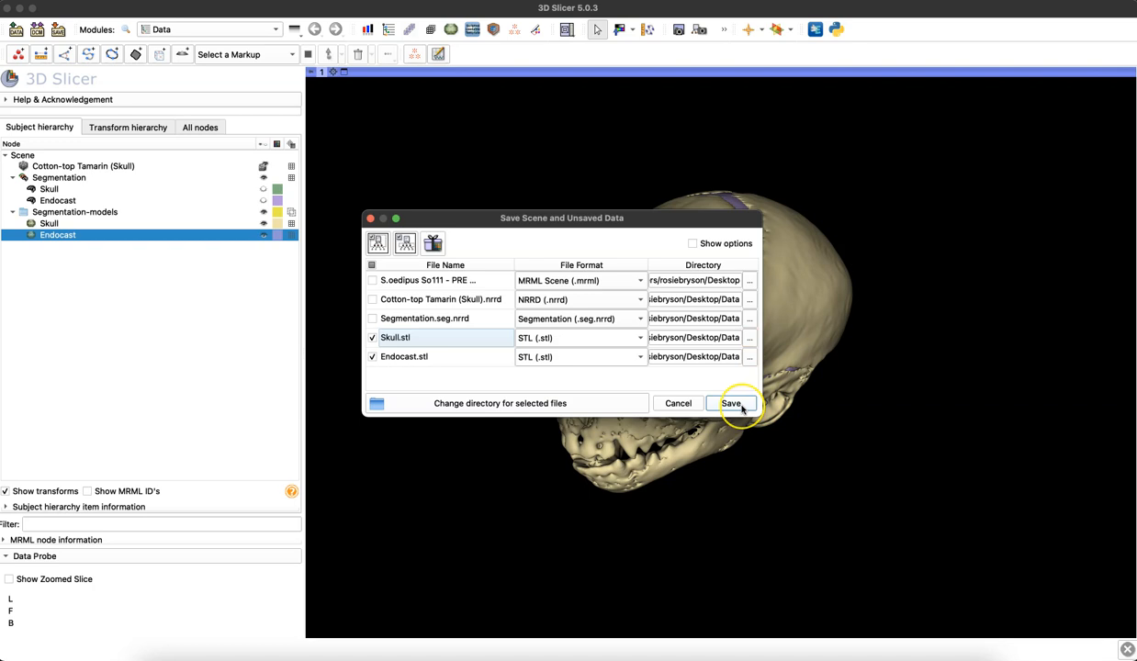
Step: Save the models and confirm Skull.stl and Endocast.stl in the Desktop Data folder in Finder
click(731, 404)
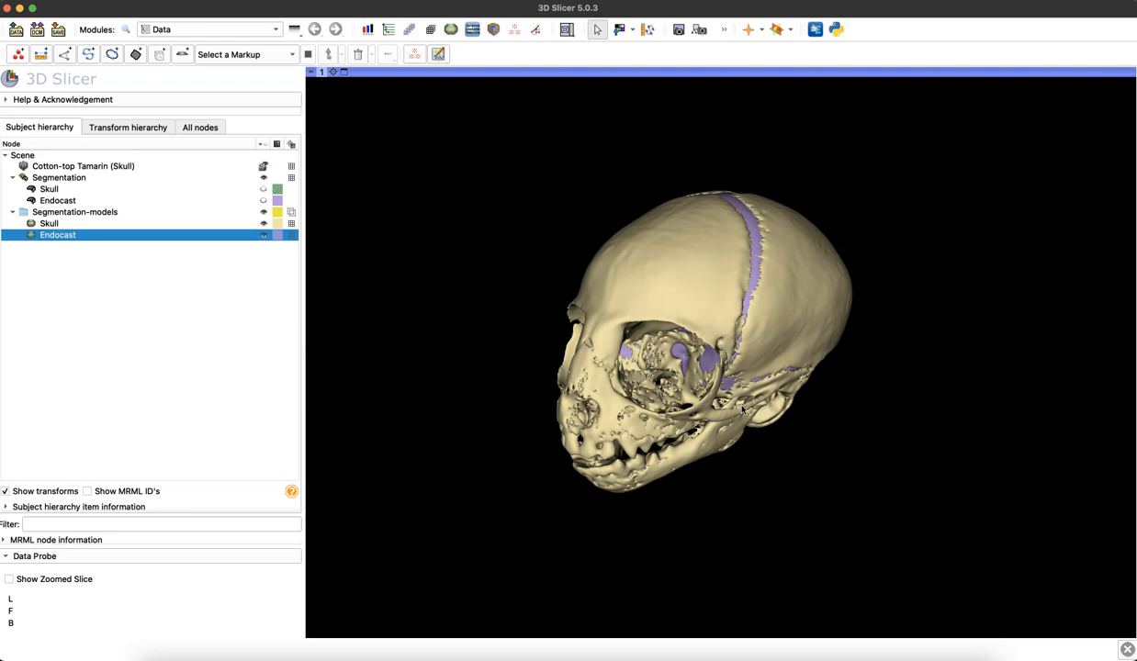
click(151, 642)
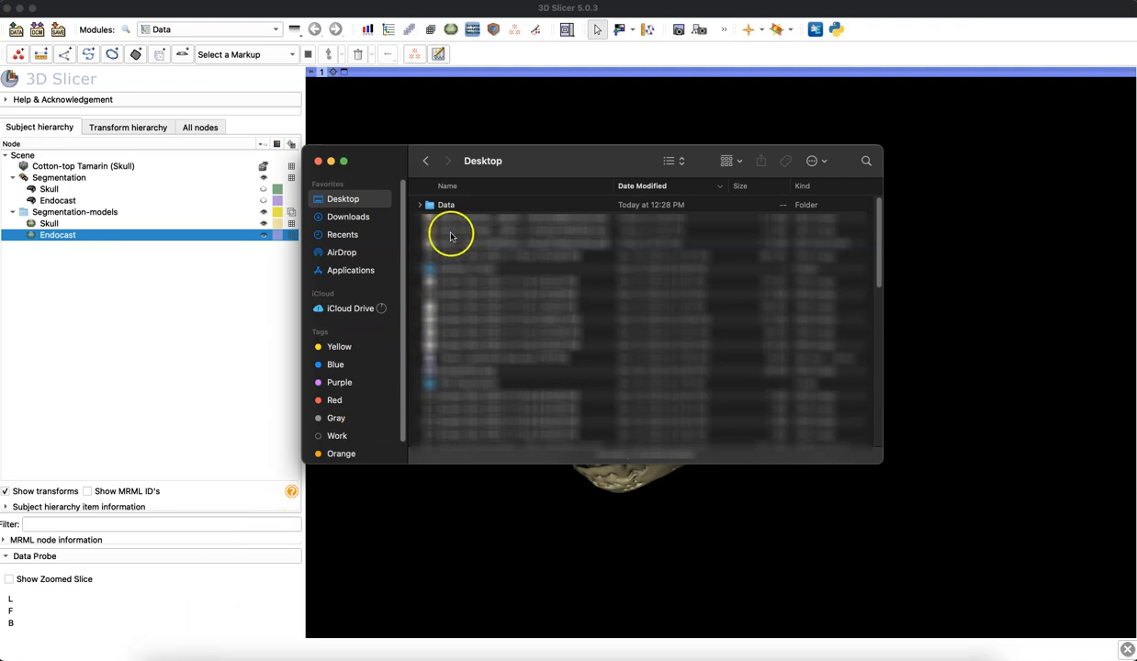
double_click(444, 204)
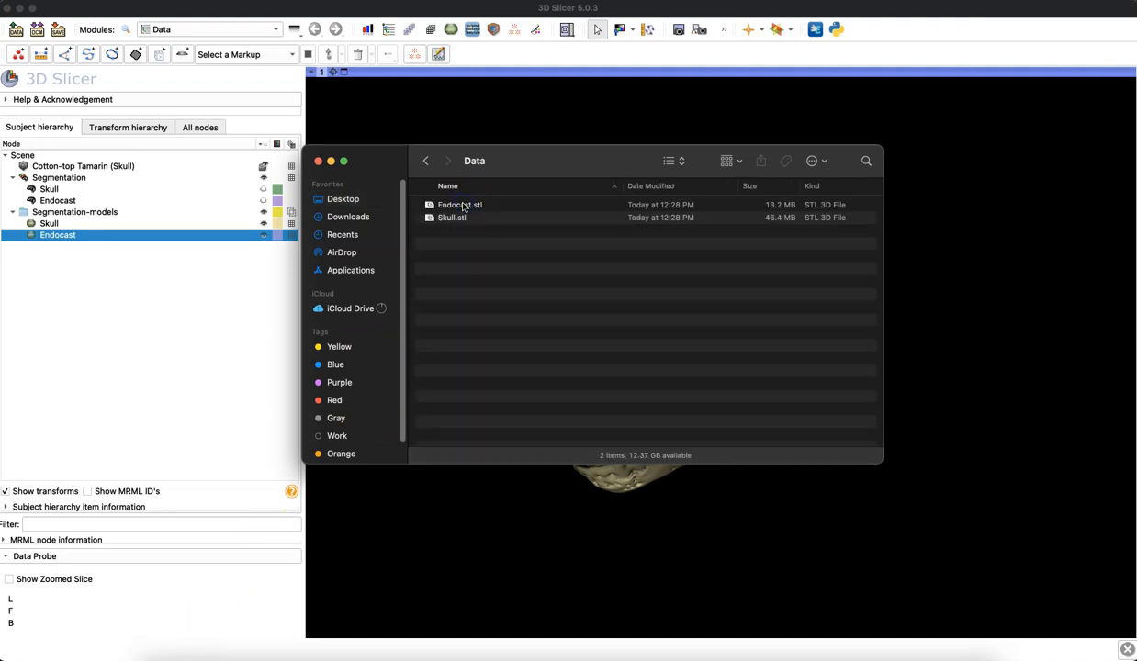
click(460, 204)
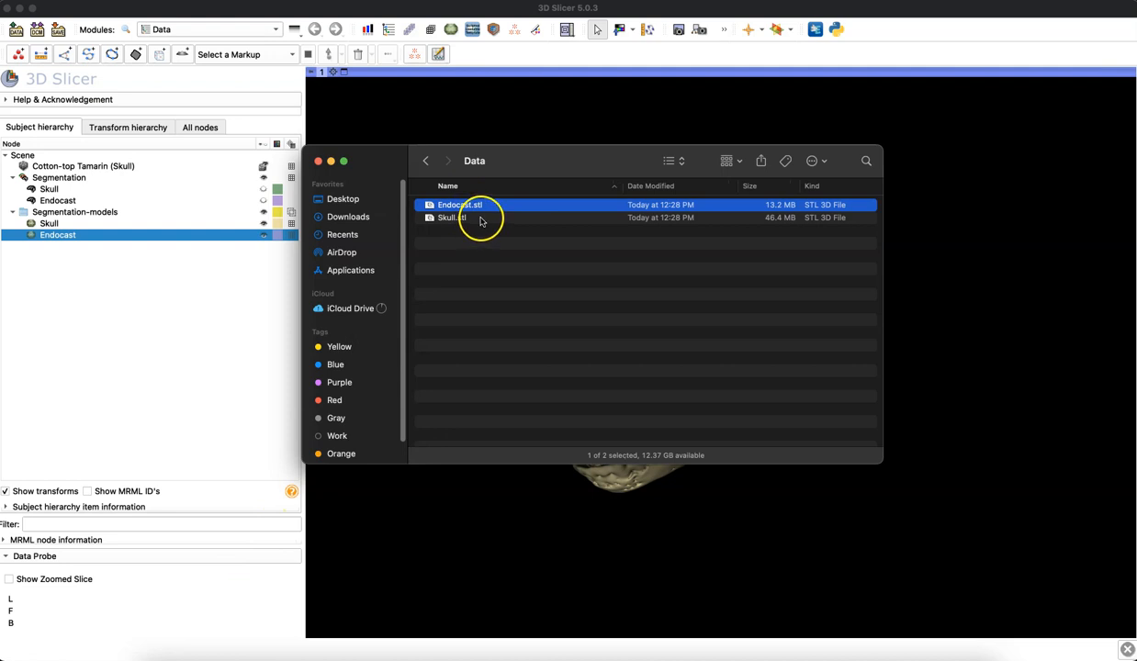
click(478, 217)
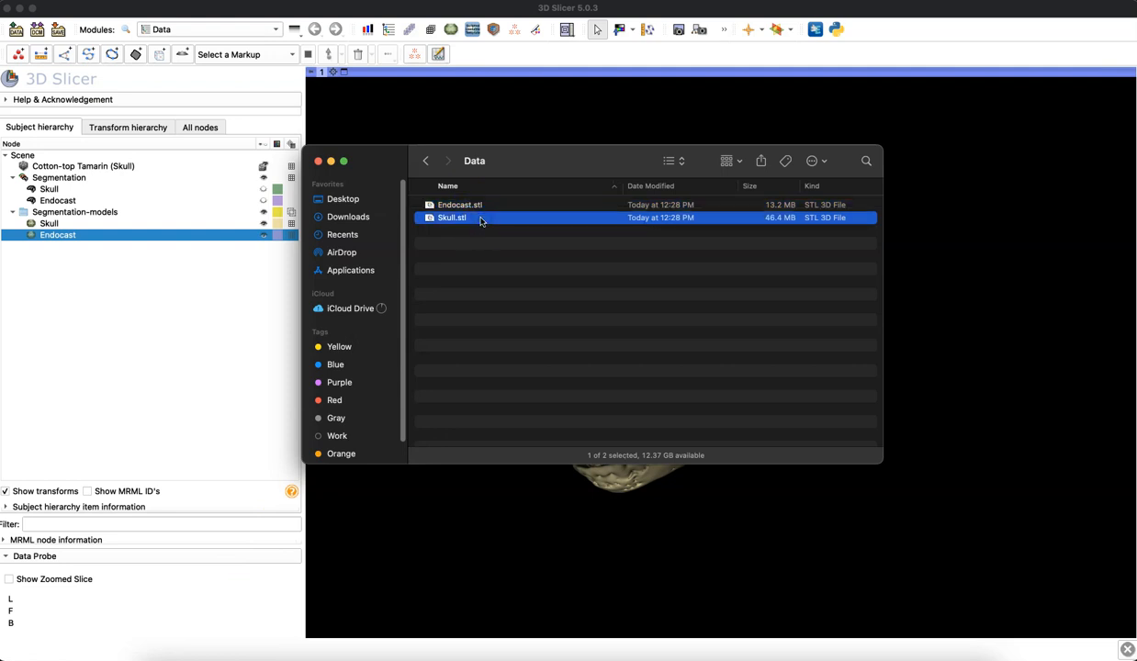
click(318, 162)
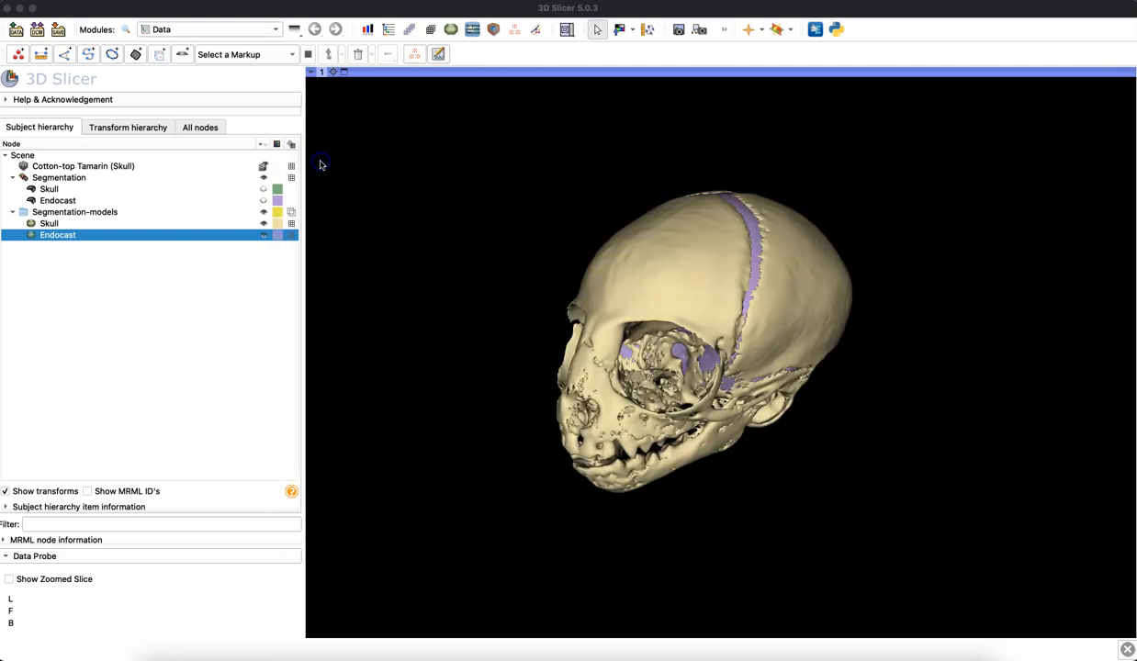